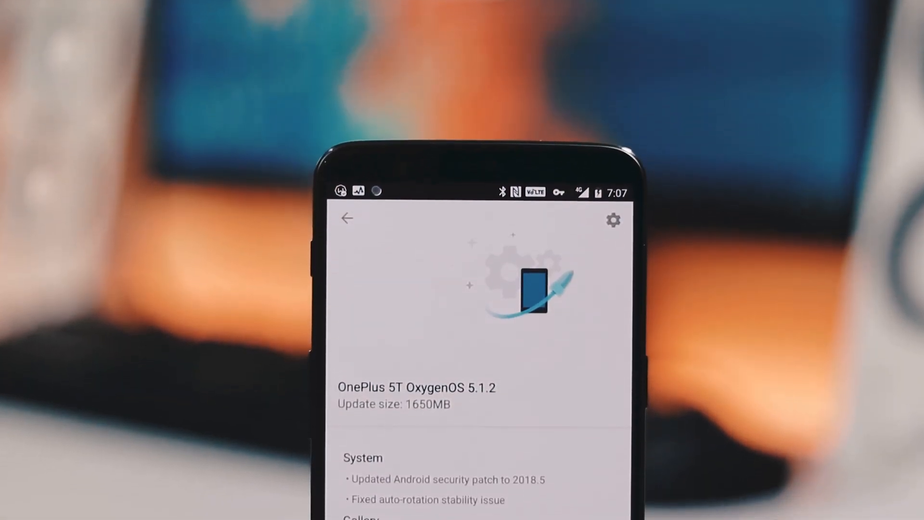
# - Scroll through the full OxygenOS 5.1.2 changelog down to Download Now
pyautogui.scroll(-3)
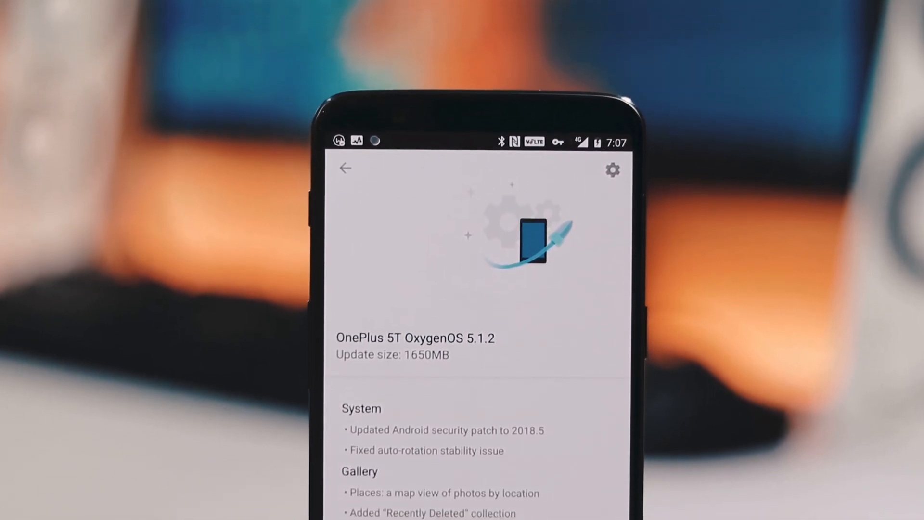
pyautogui.scroll(-3)
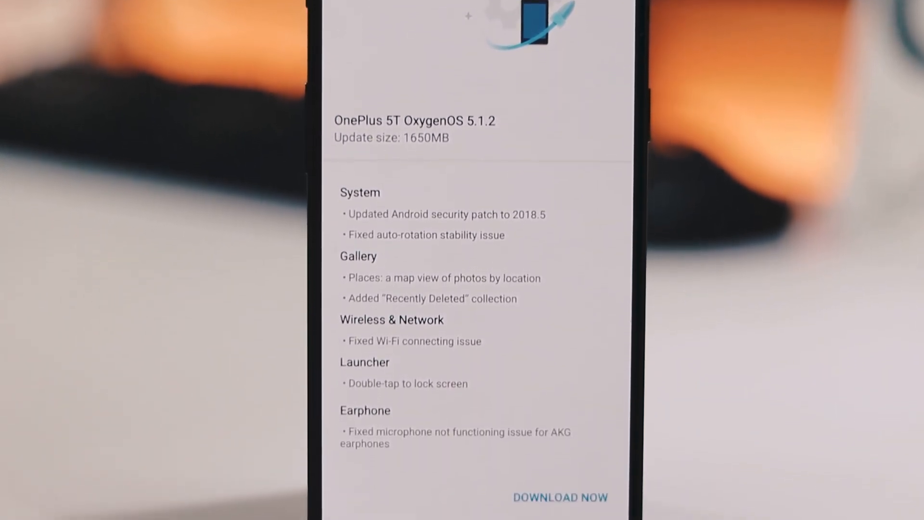
pyautogui.scroll(-3)
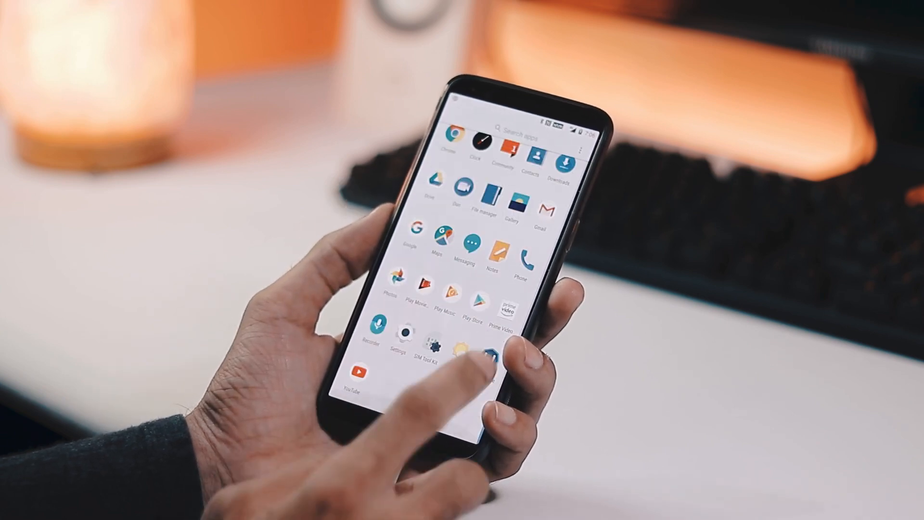
# - Launch Windscribe, switch the VPN on, and approve the connection request
pyautogui.click(491, 354)
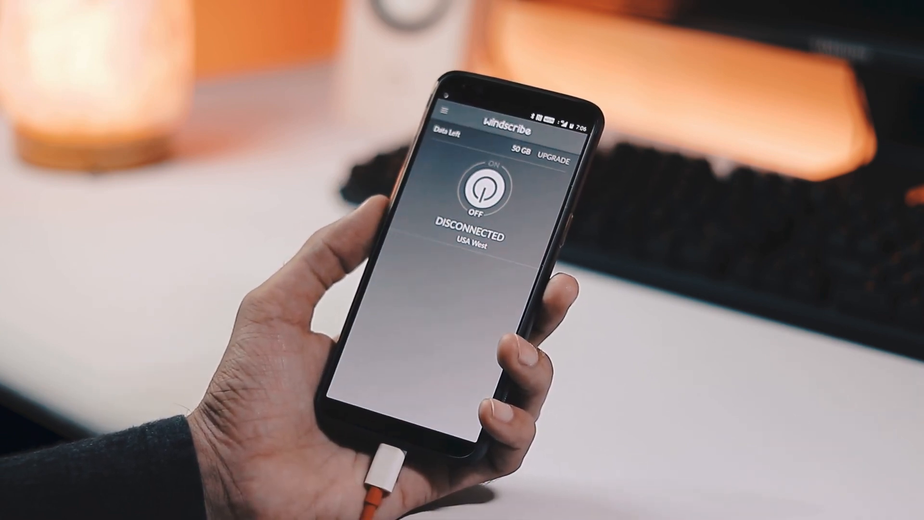
pyautogui.click(482, 191)
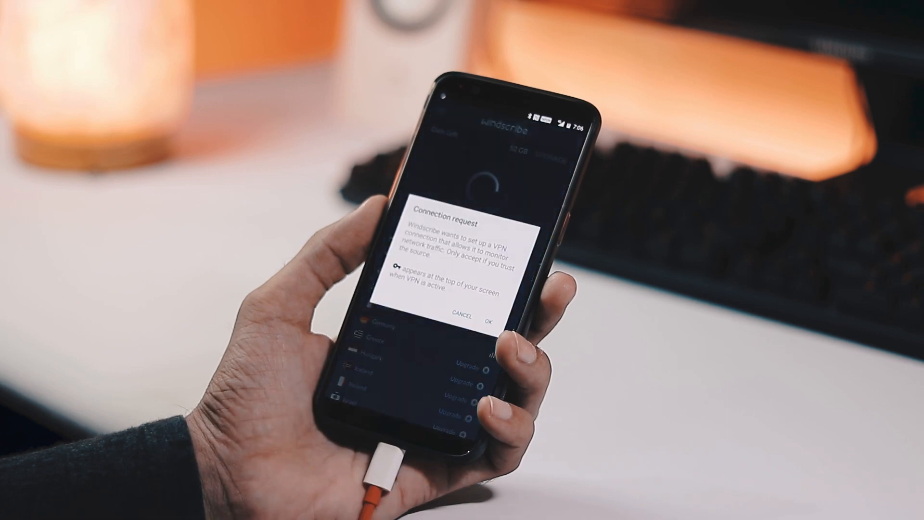
pyautogui.click(489, 318)
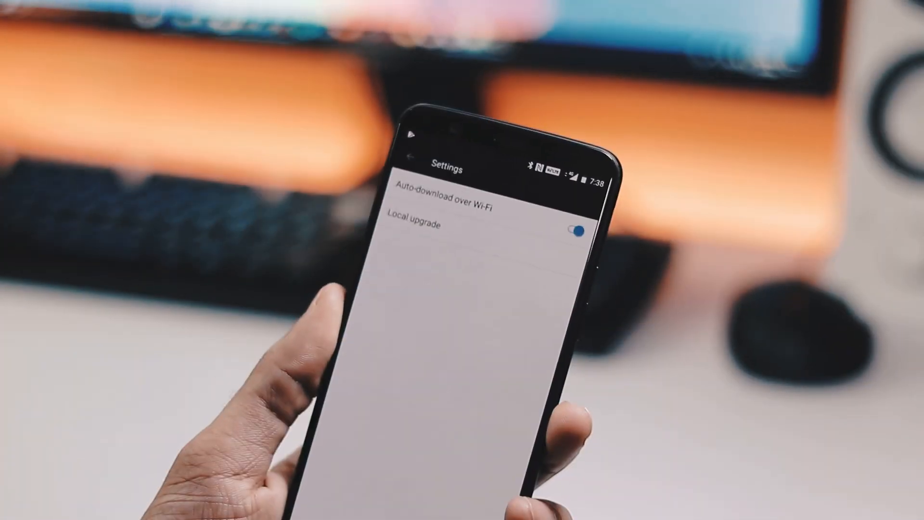
# - Open System Updates settings showing Auto-download over Wi-Fi and Local upgrade
pyautogui.click(412, 225)
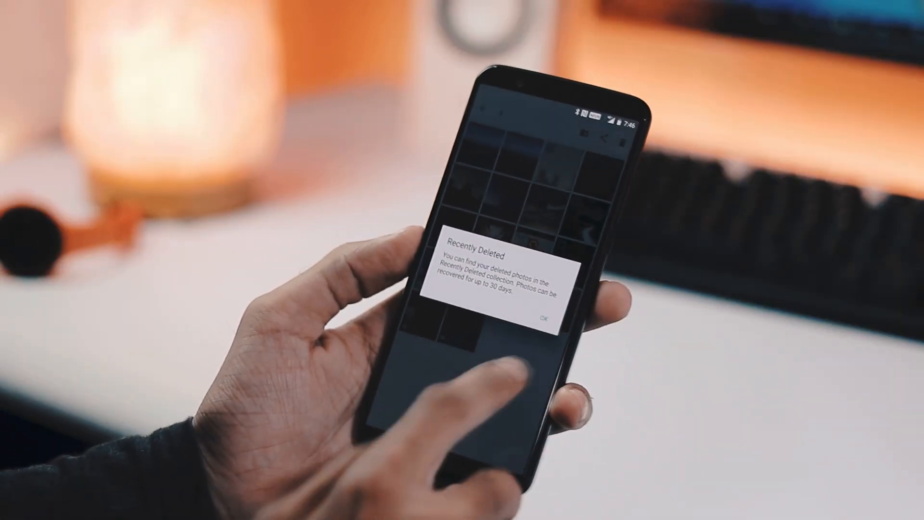
# - Dismiss the Recently Deleted notice and view collections including the Recently Deleted album
pyautogui.click(545, 317)
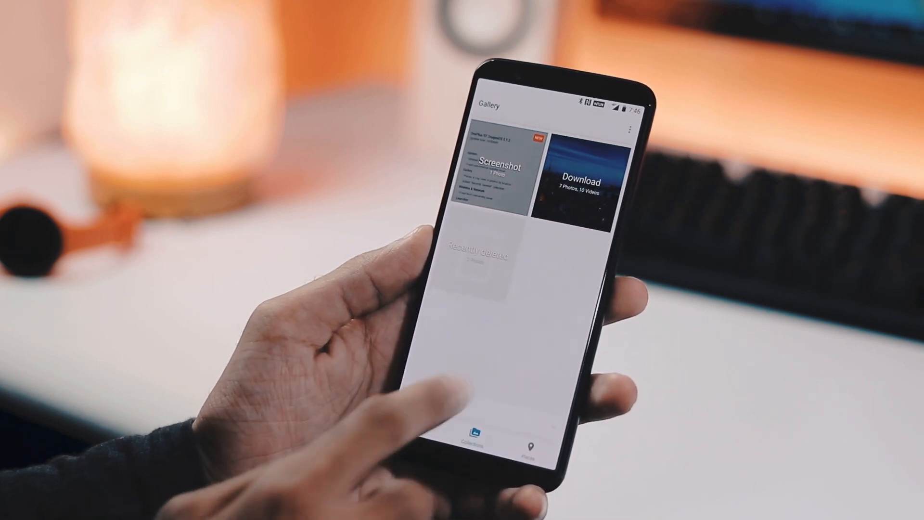
pyautogui.click(484, 254)
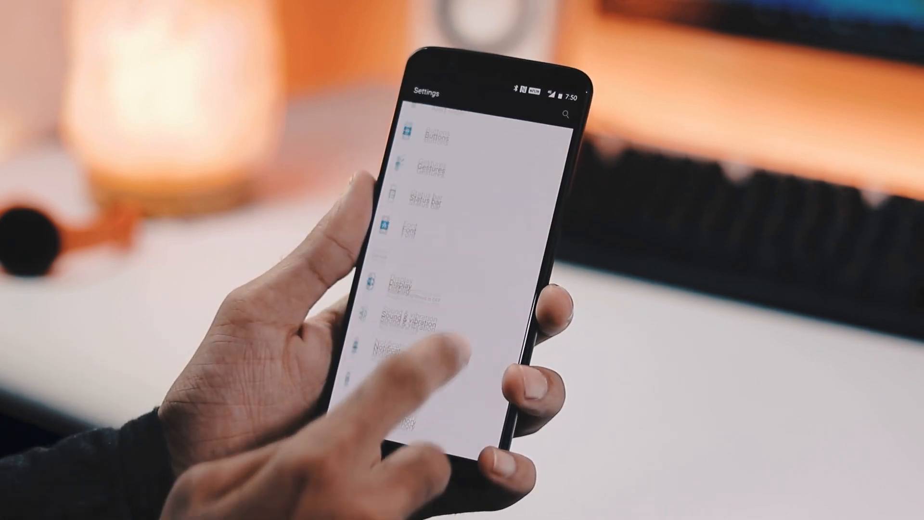
# - Go through Sound & vibration into the Audio Tuner equalizer
pyautogui.click(407, 310)
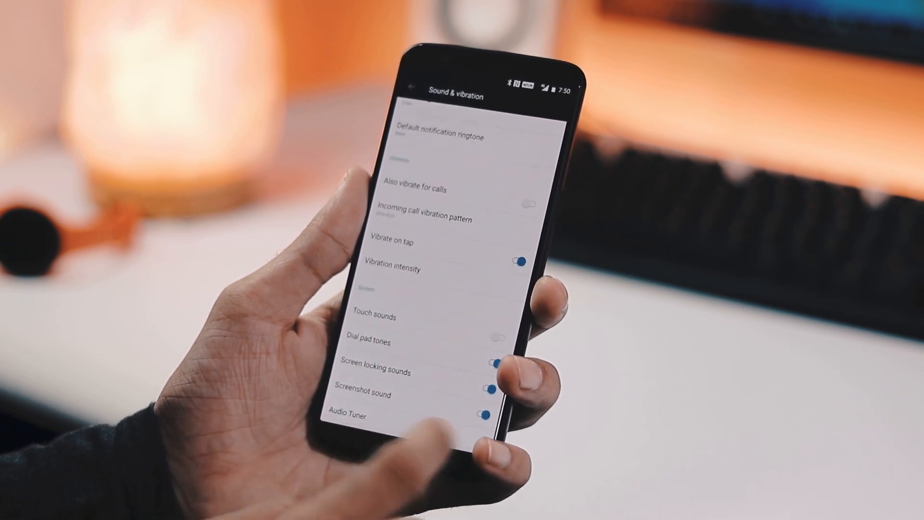
pyautogui.click(349, 415)
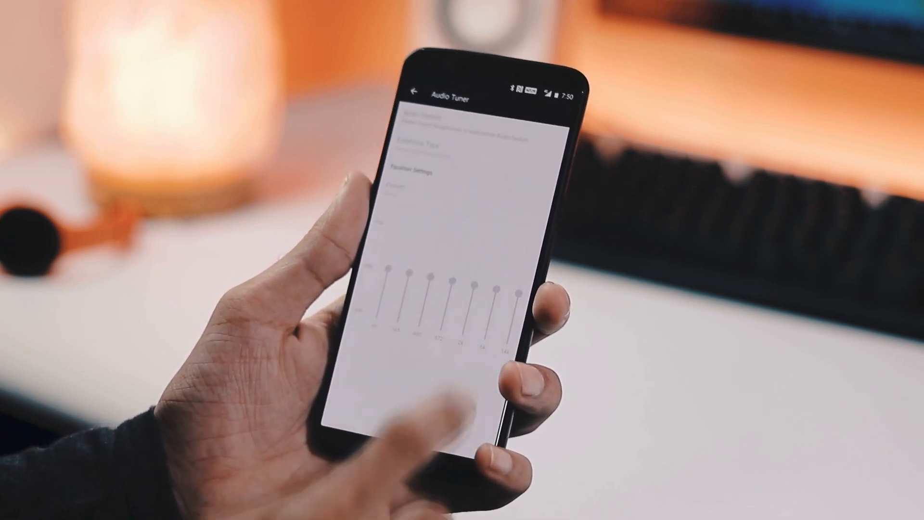